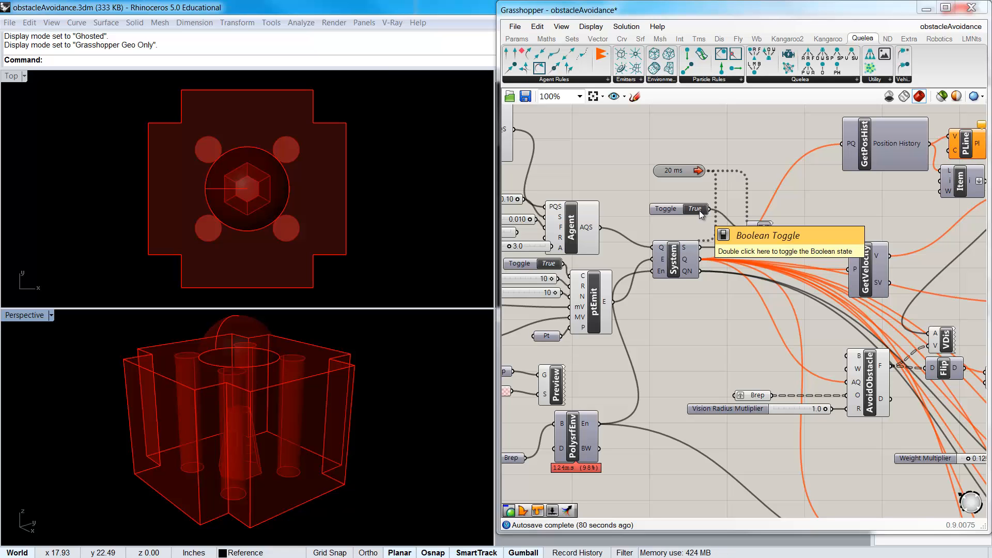
Switch the System component's reset Boolean toggle so the Quelea agents start moving.
{"action": "double_click", "coordinate": [695, 209]}
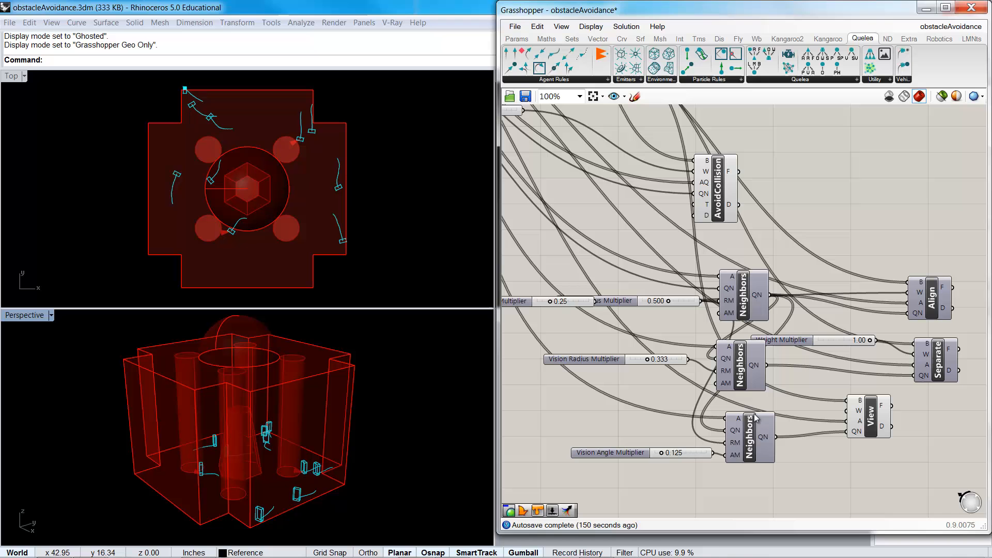
{"action": "mouse_move", "coordinate": [926, 297]}
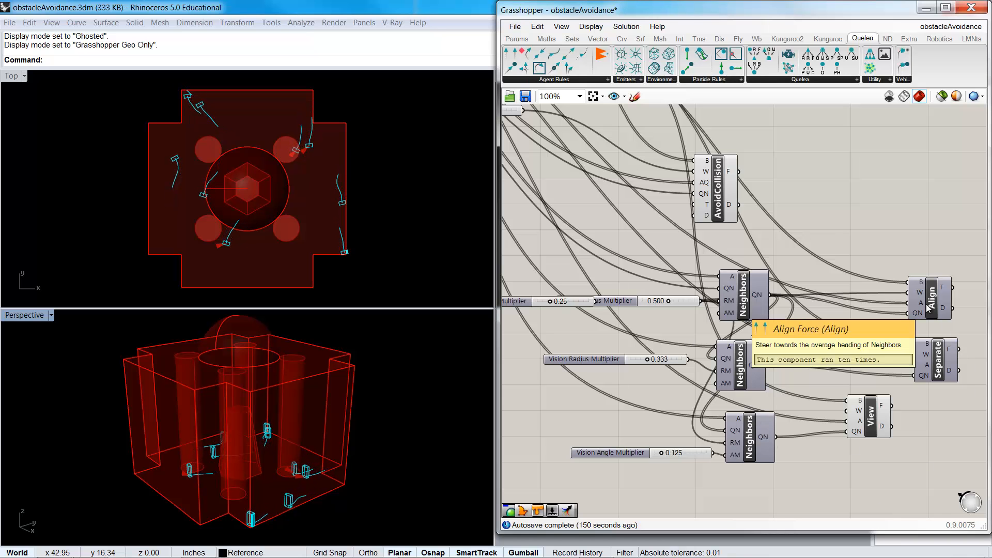